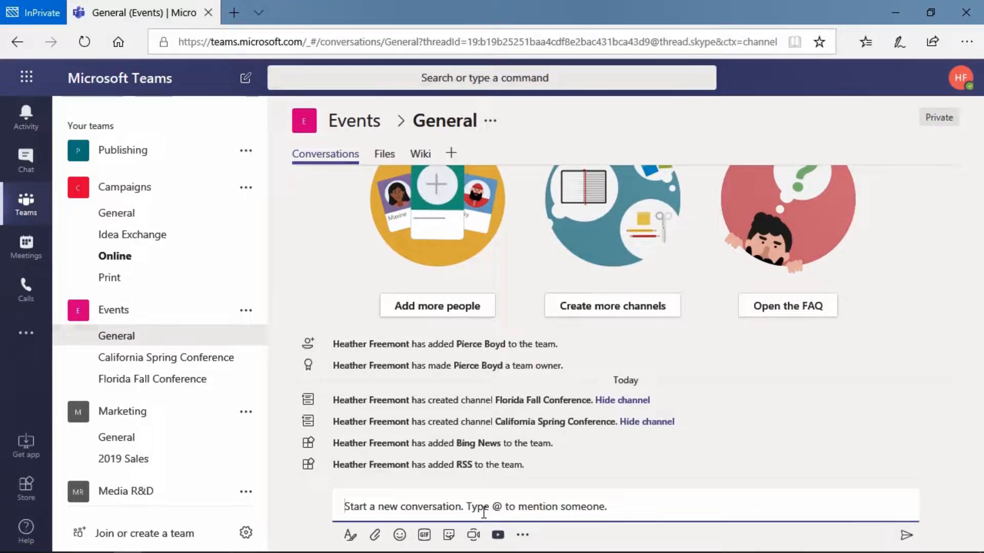
Dismiss the attachment choices and switch to the Files app from More apps
left_click(376, 535)
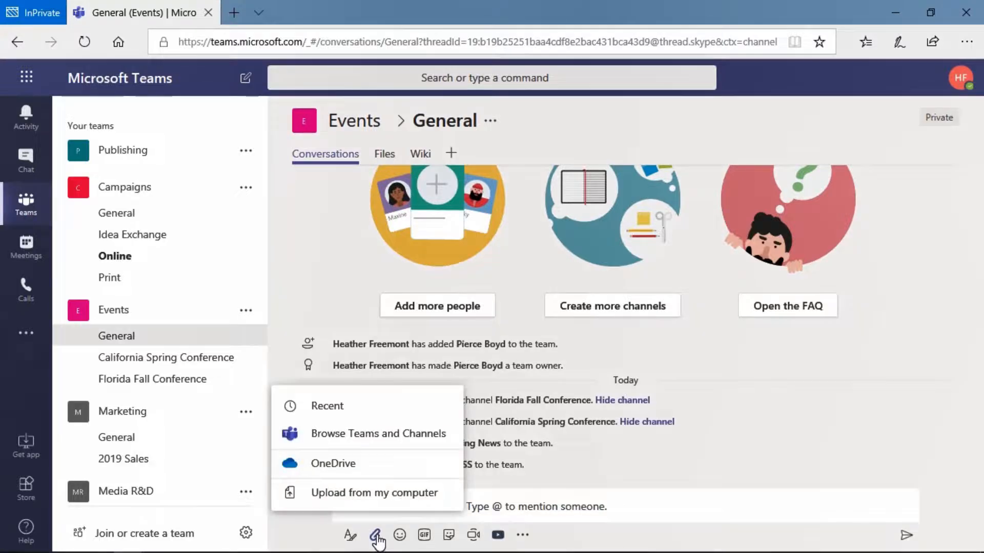
left_click(333, 463)
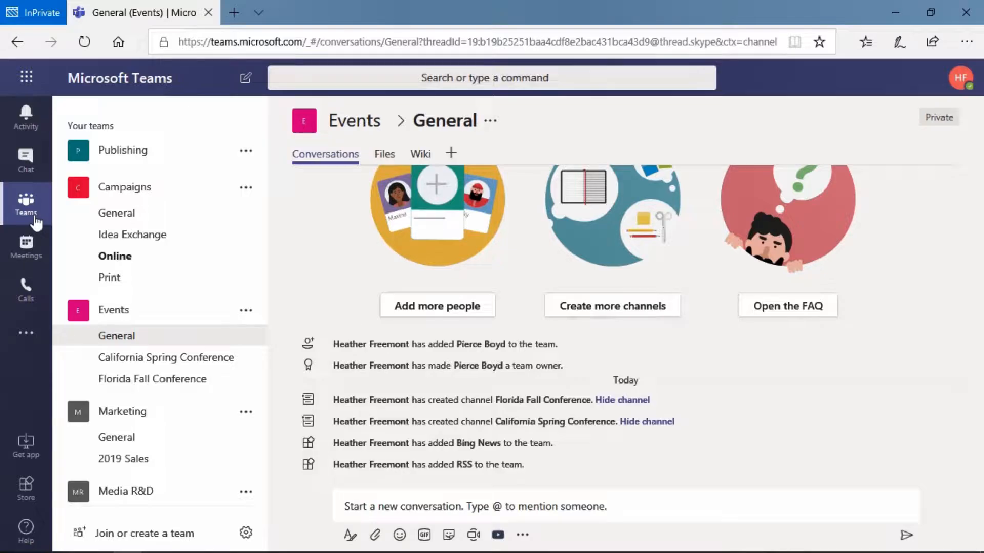
left_click(26, 332)
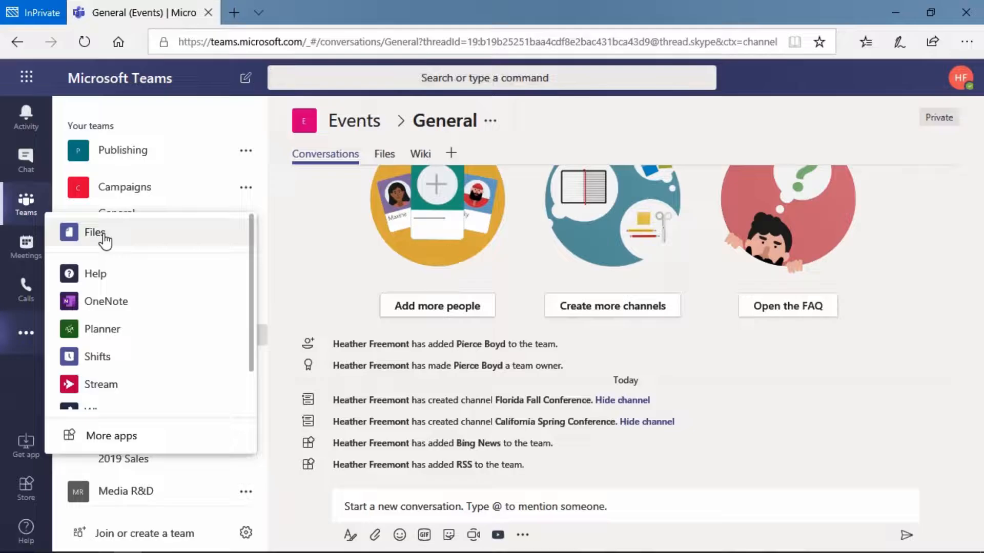
left_click(95, 233)
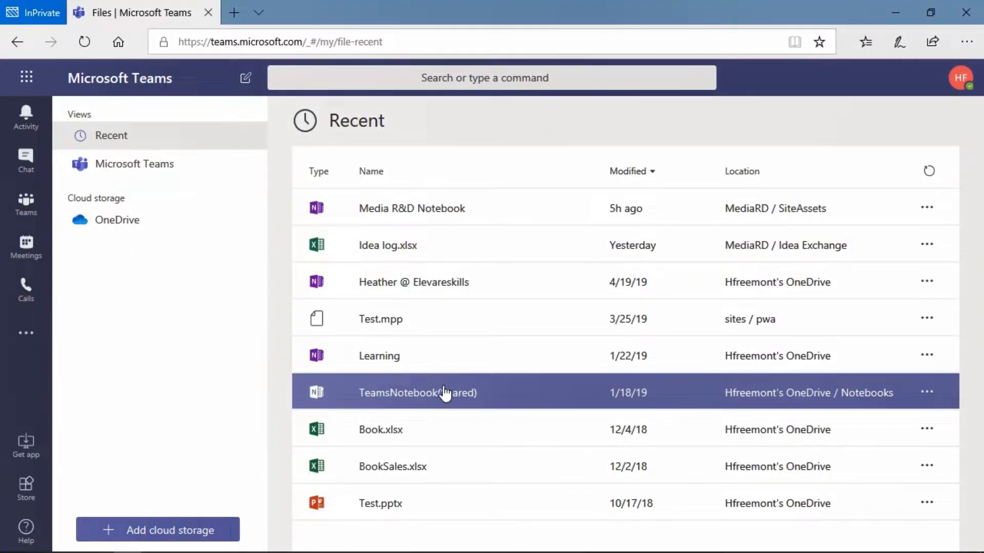
mouse_move(133, 164)
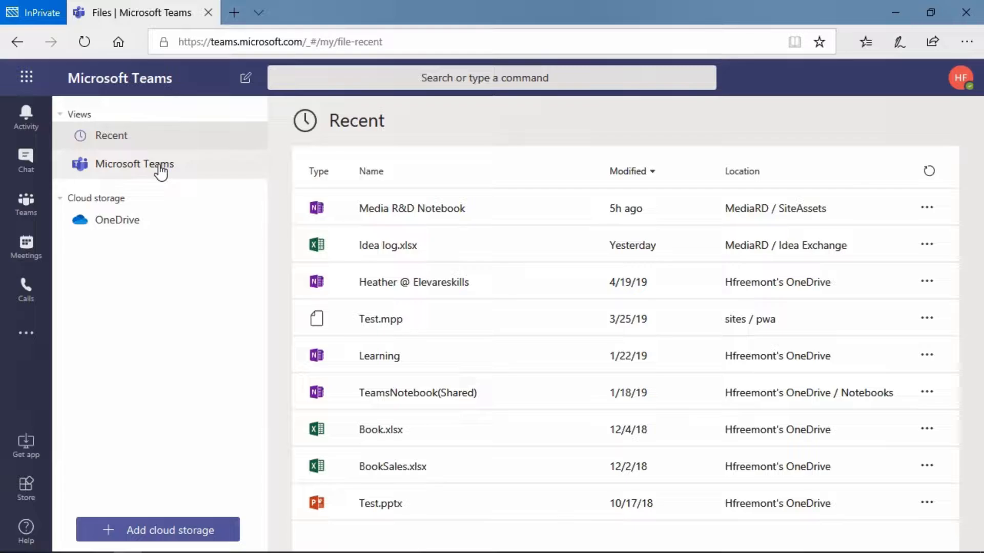
Browse the all-teams file list and then OneDrive under Cloud storage
left_click(133, 164)
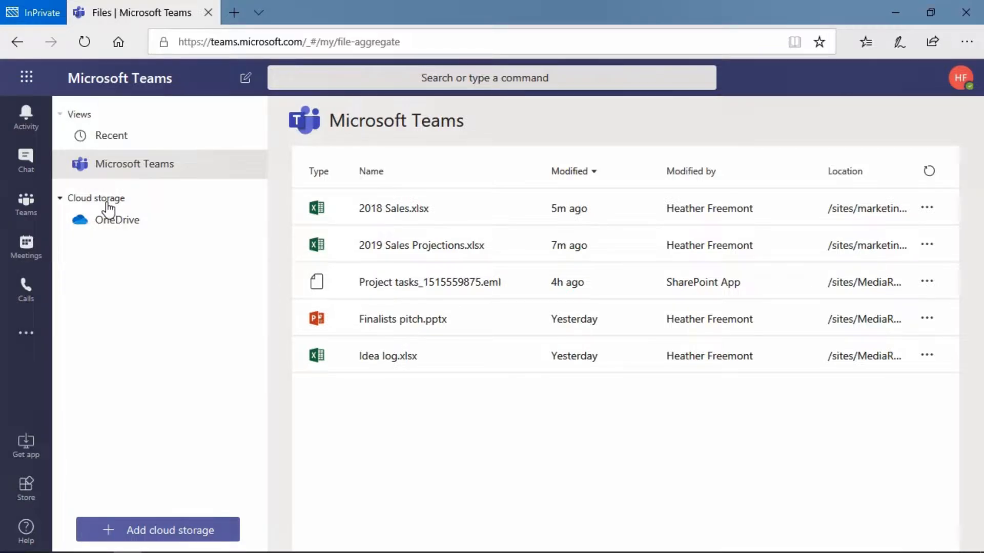
left_click(116, 219)
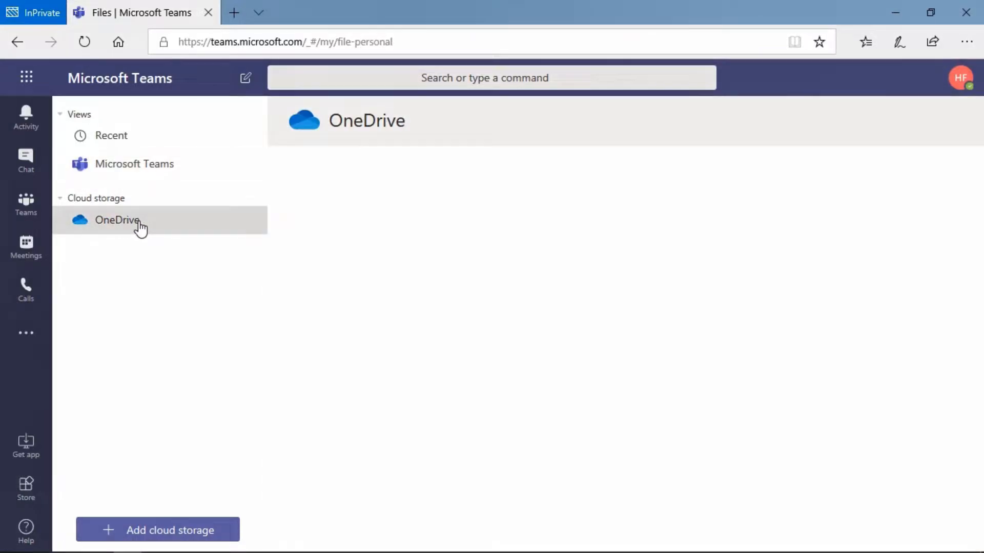
Load the OneDrive file list and mark BookSales.xlsx for an action
left_click(117, 220)
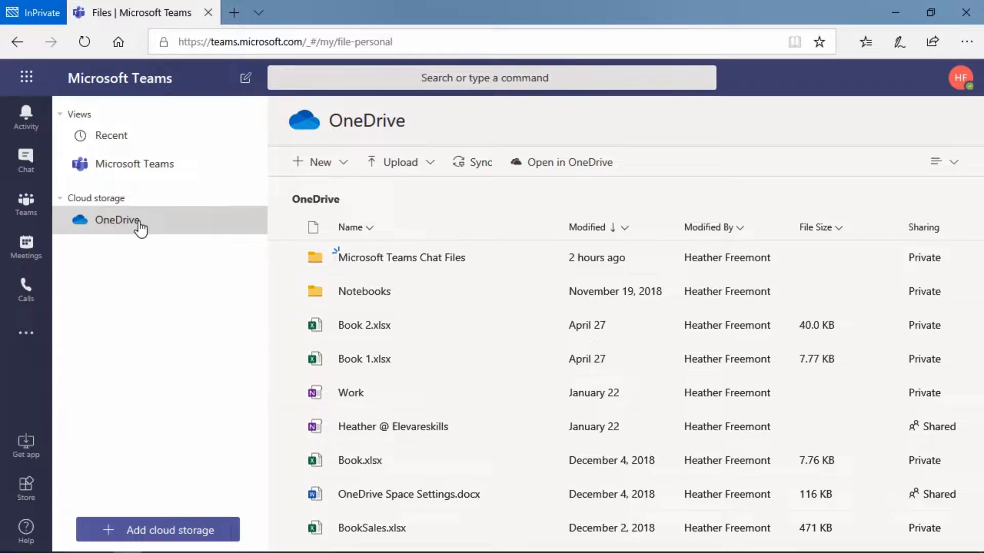
left_click(401, 257)
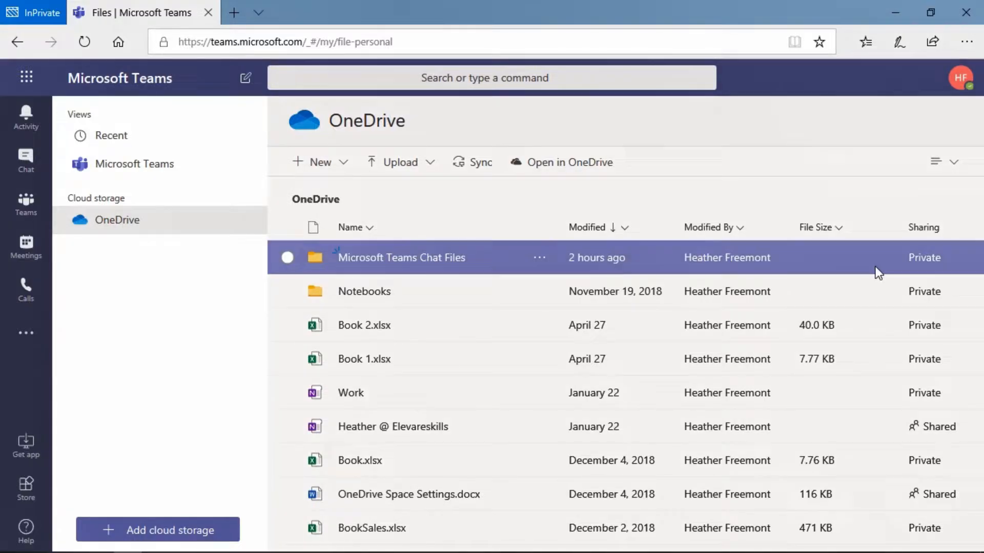
left_click(364, 325)
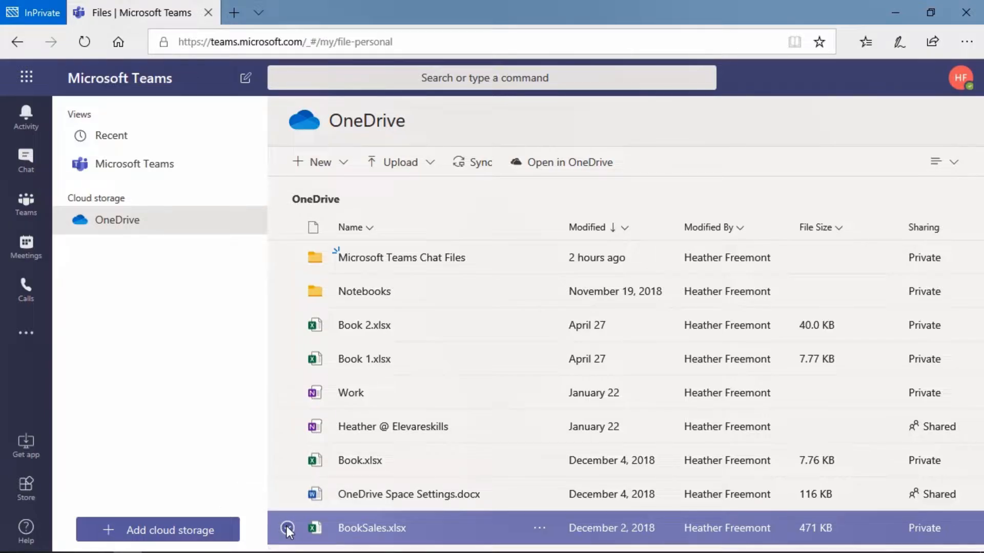
left_click(287, 528)
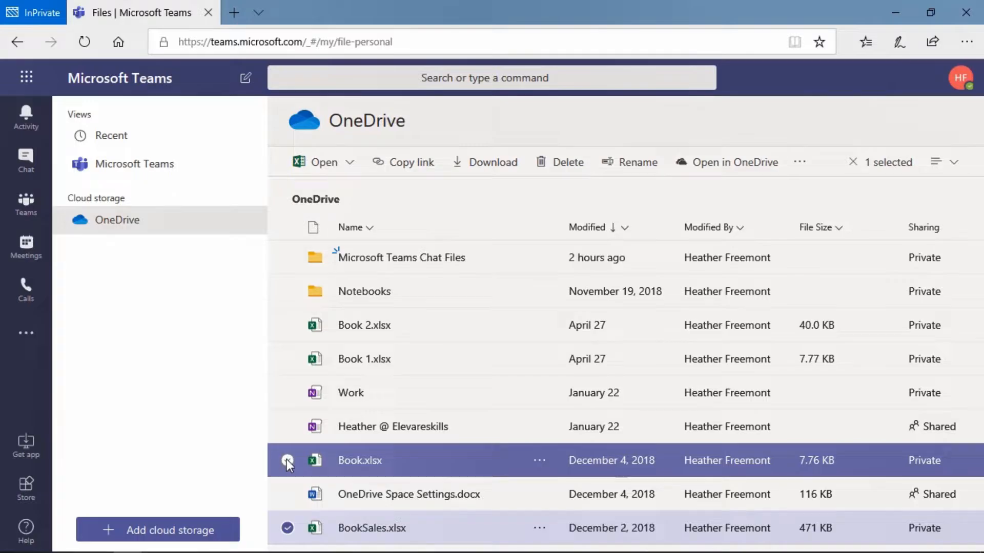
Narrow the selection to just BookSales.xlsx and reveal its Move and Copy actions
left_click(287, 291)
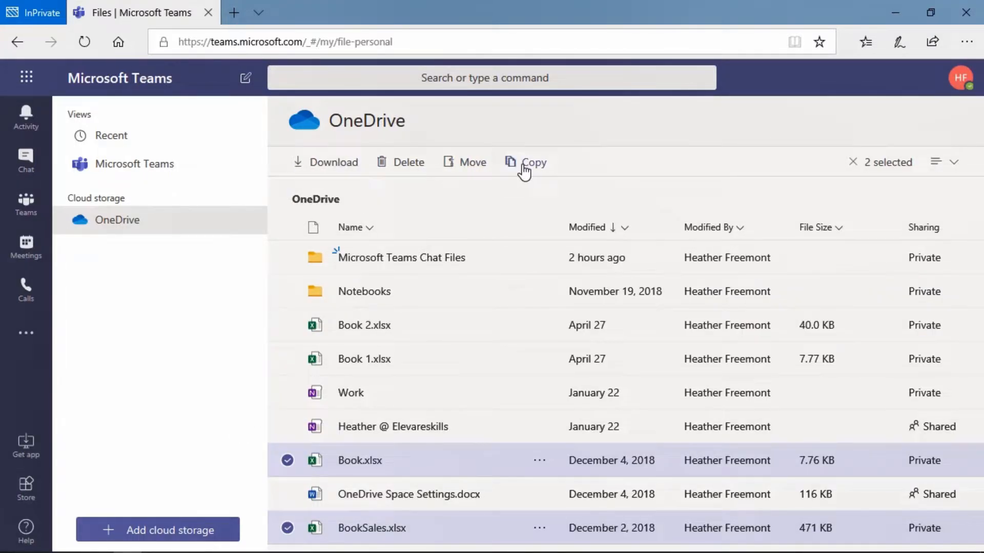
mouse_move(382, 339)
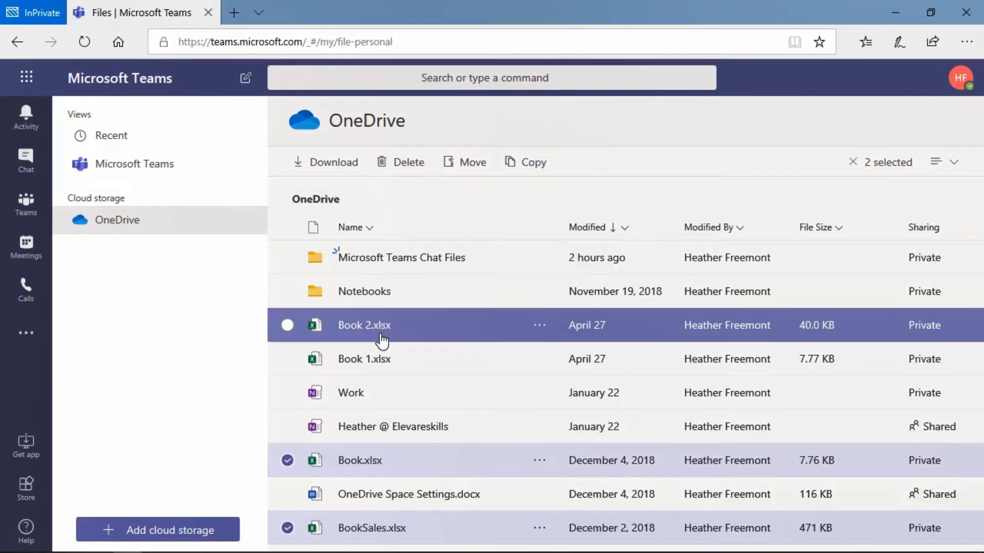
left_click(286, 324)
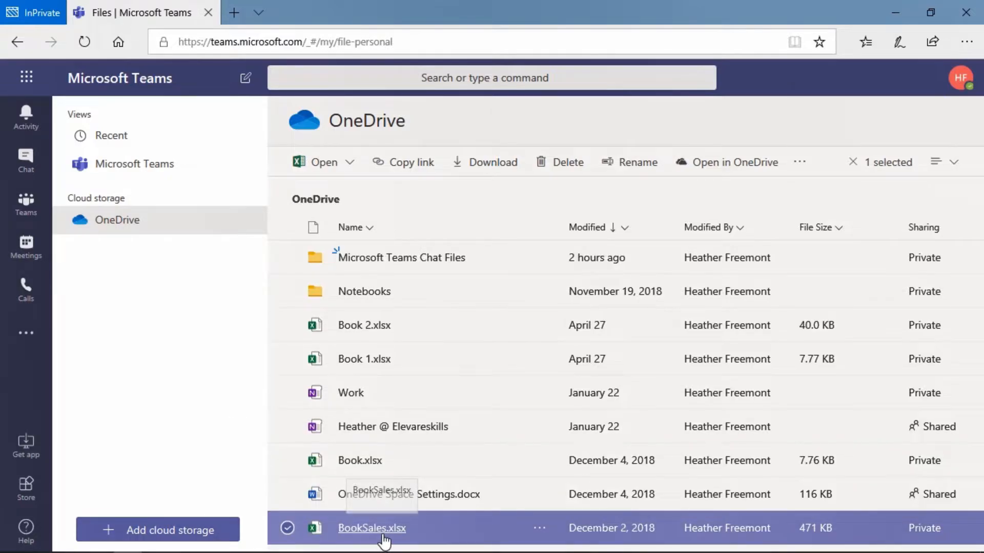
mouse_move(369, 169)
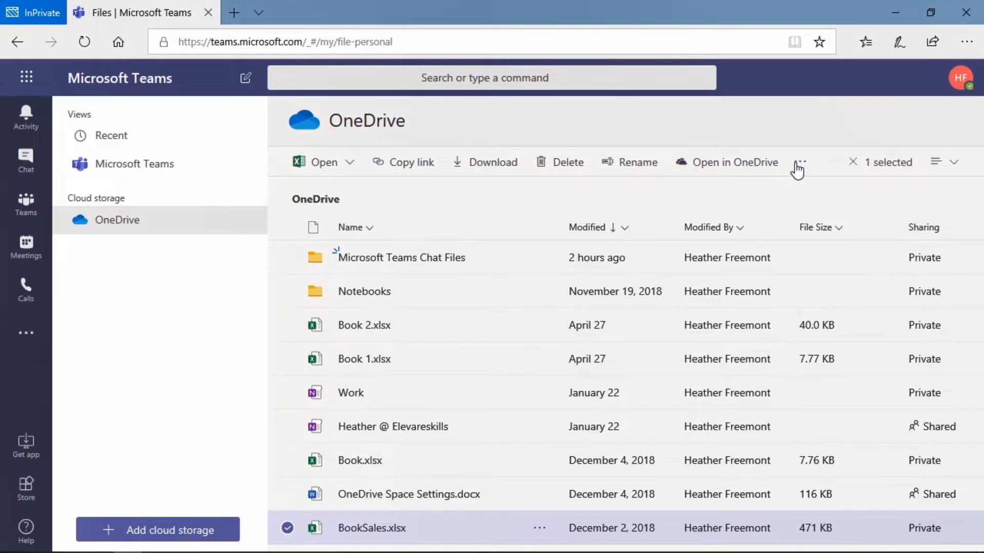
left_click(798, 162)
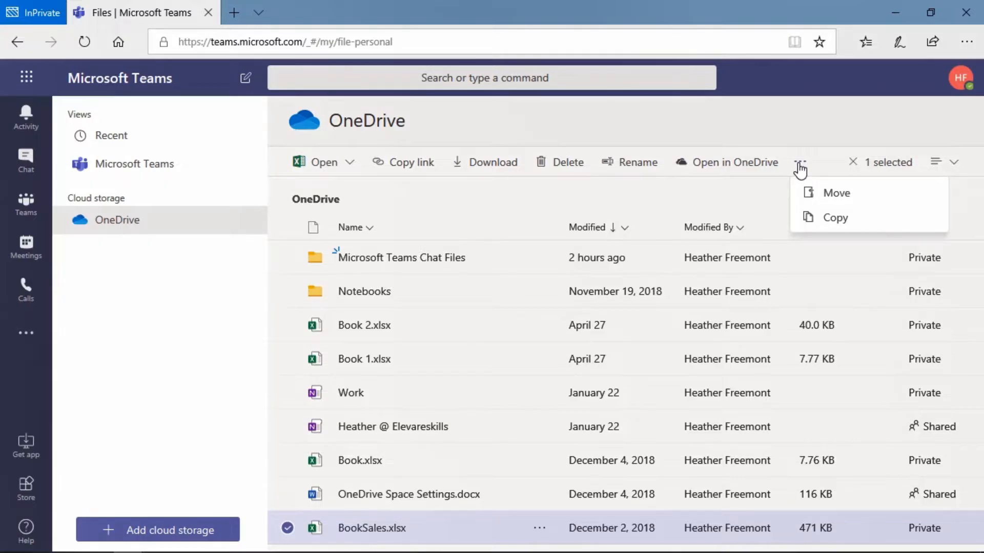
mouse_move(848, 216)
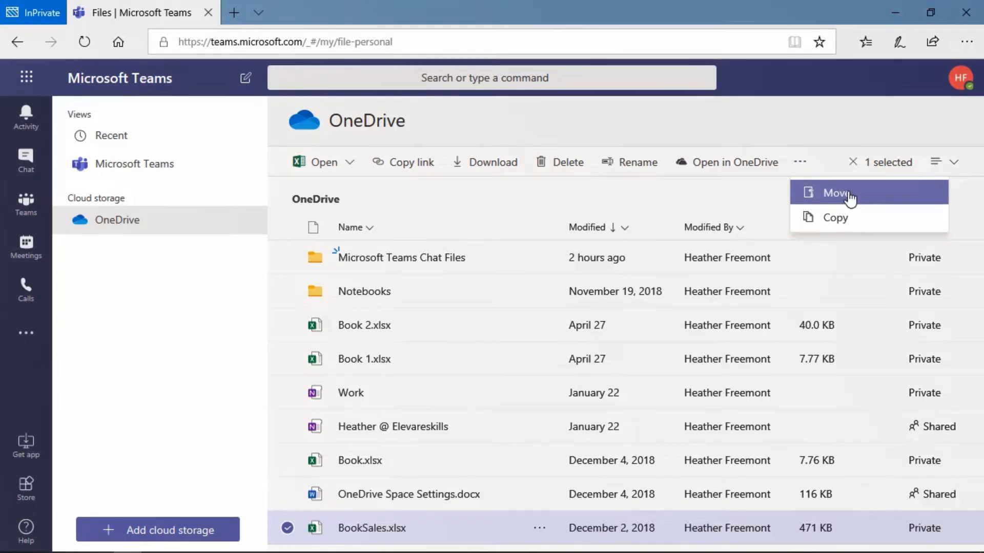
Move BookSales.xlsx to the Marketing team's 2019 Sales channel via Browse Teams and Channels
left_click(838, 193)
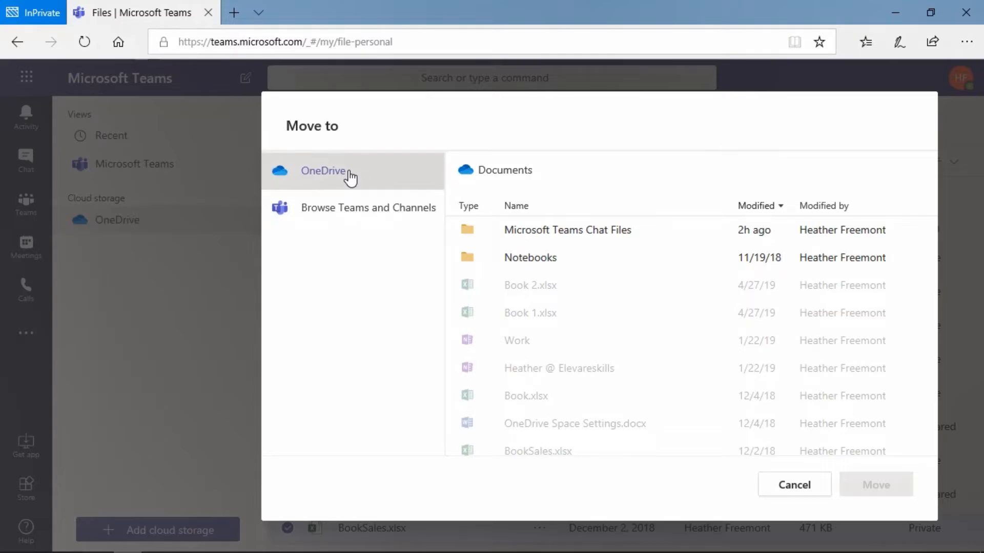
mouse_move(405, 216)
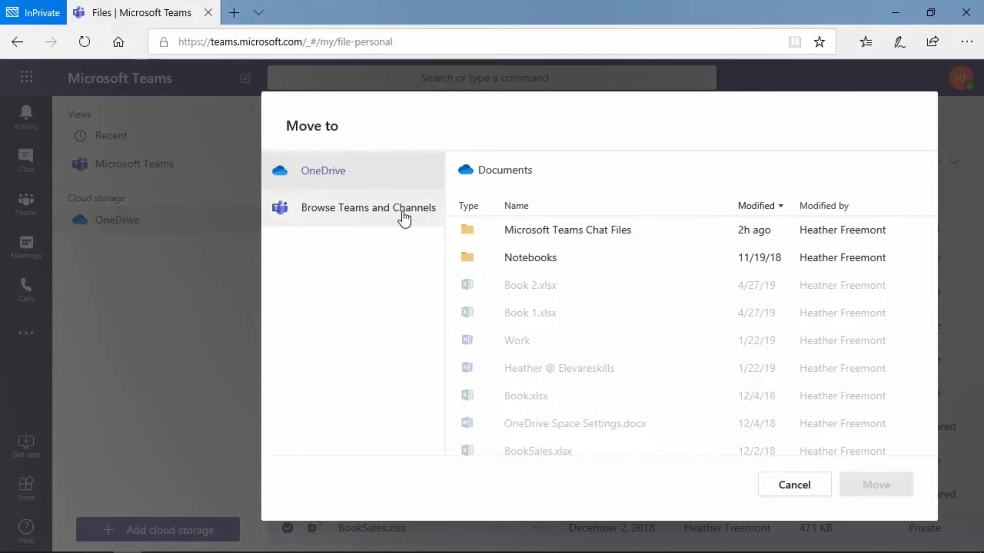
mouse_move(395, 216)
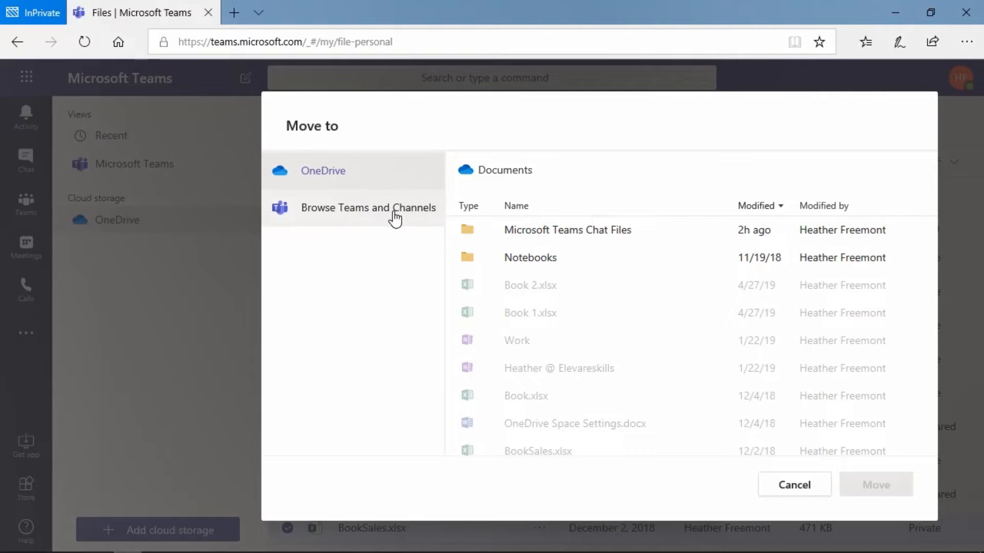
mouse_move(373, 216)
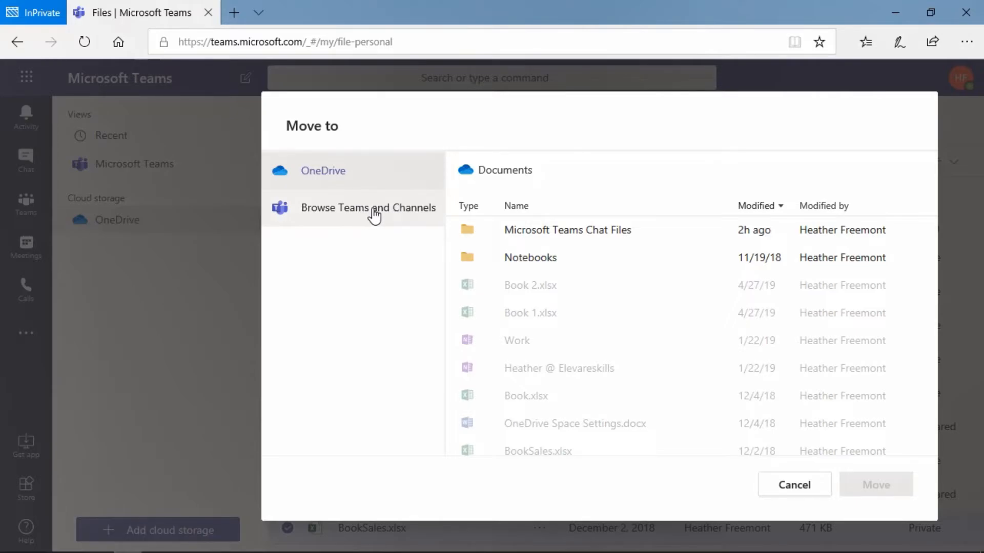
left_click(368, 208)
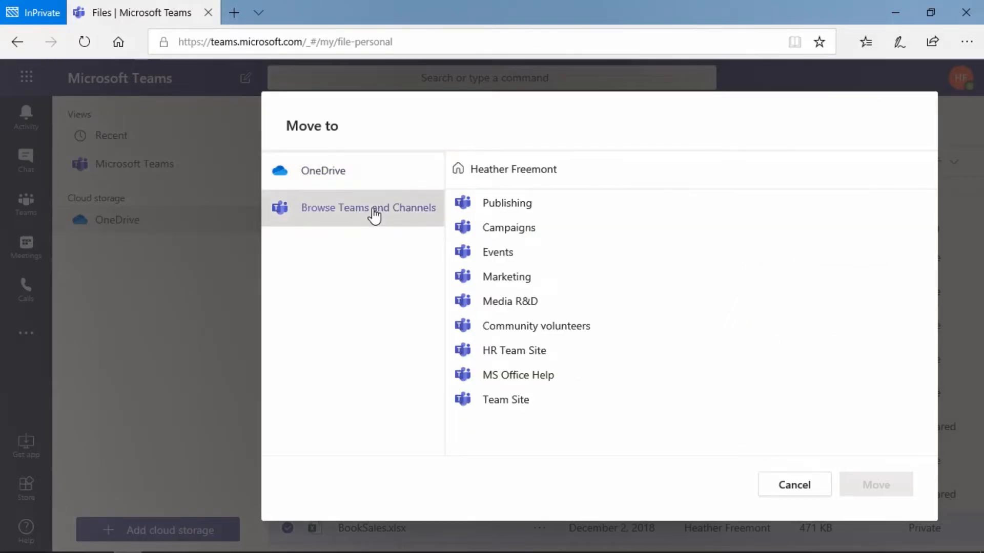
mouse_move(497, 253)
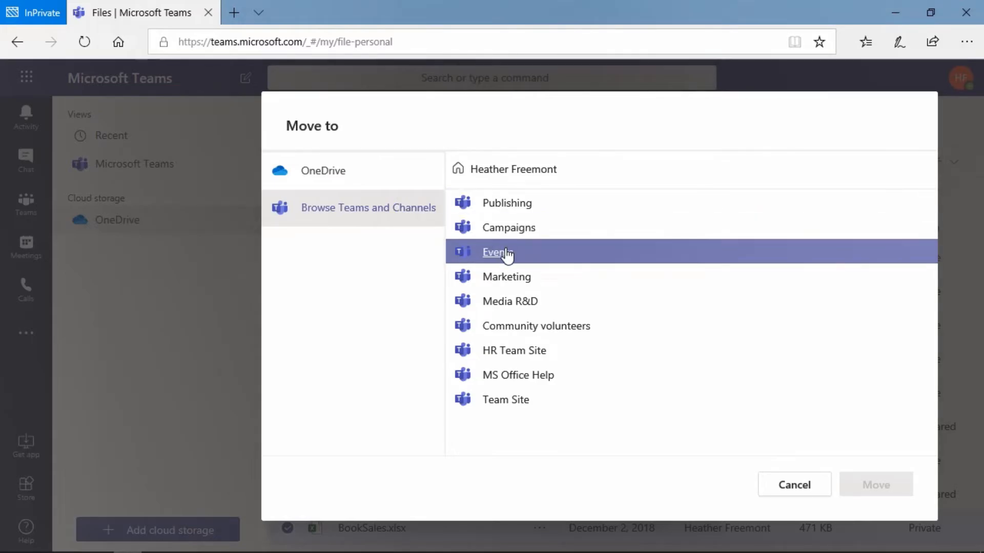
left_click(505, 276)
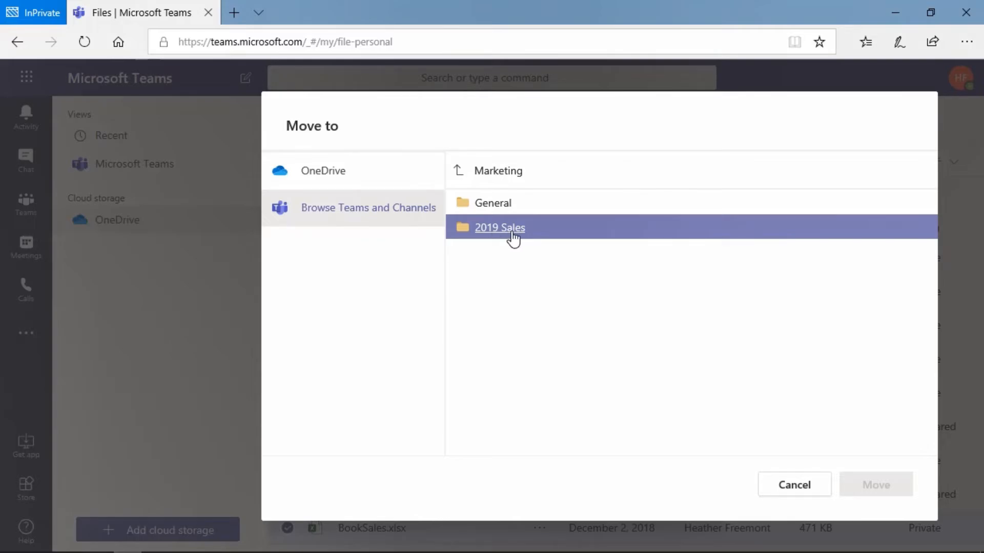
left_click(499, 228)
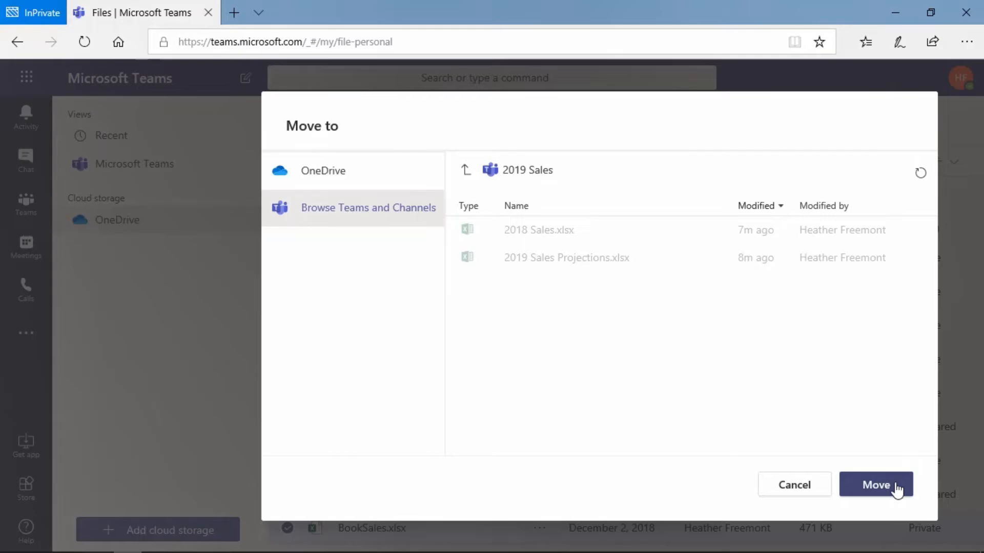
left_click(875, 485)
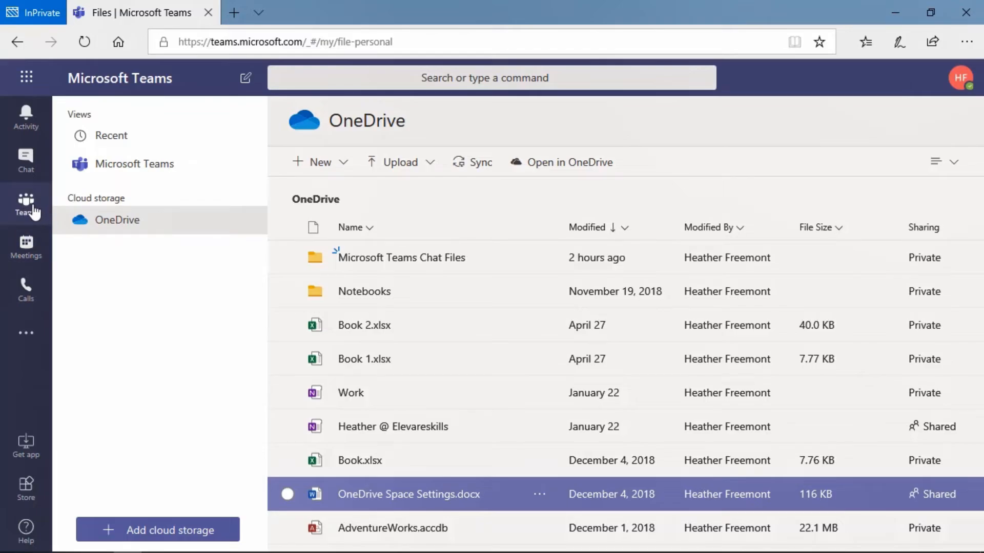
View the Marketing 2019 Sales channel's Files tab, now listing BookSales.xlsx
left_click(25, 201)
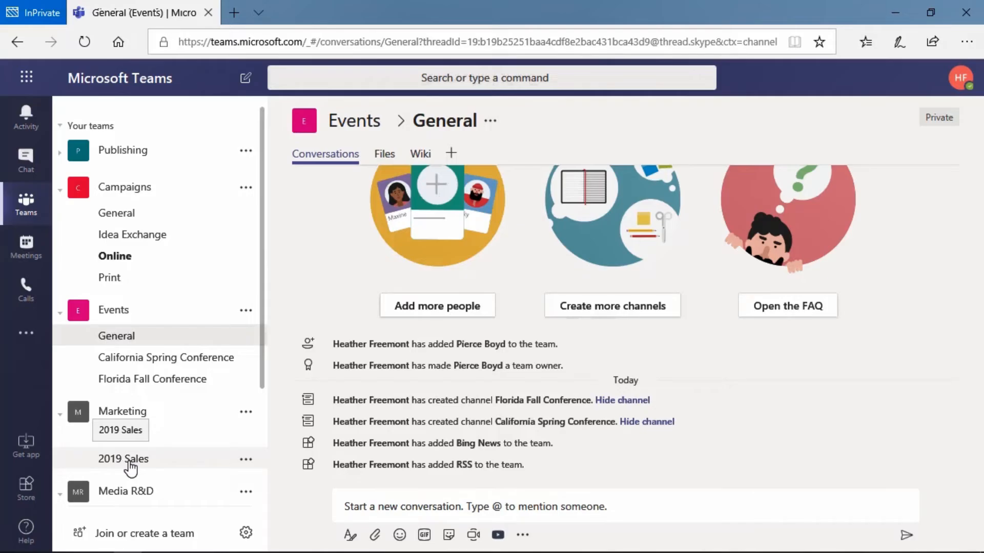
left_click(124, 459)
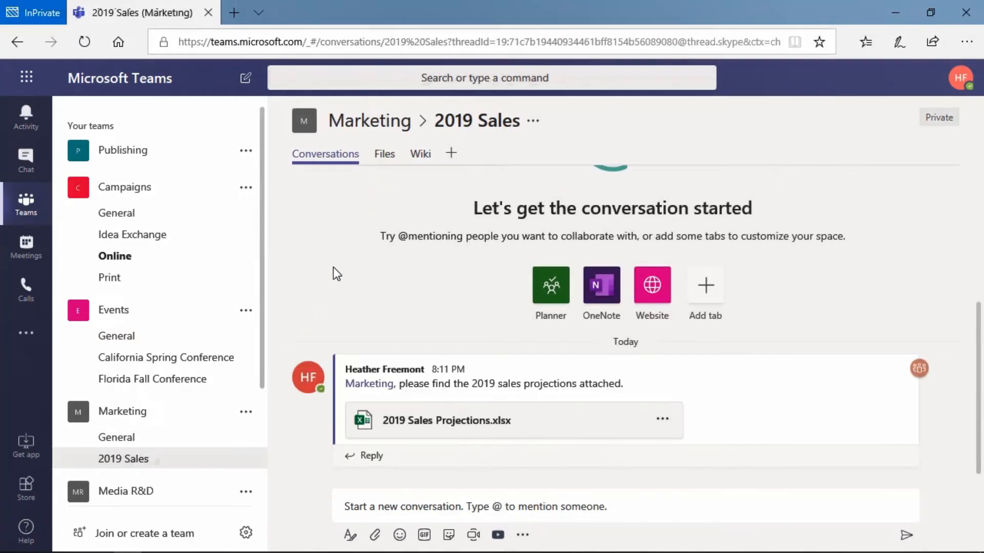
left_click(384, 154)
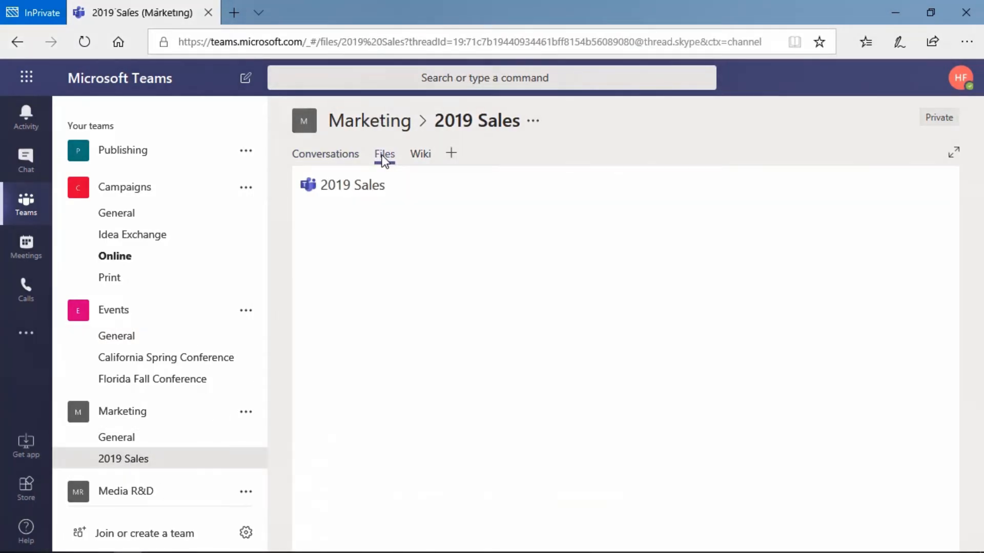
left_click(385, 153)
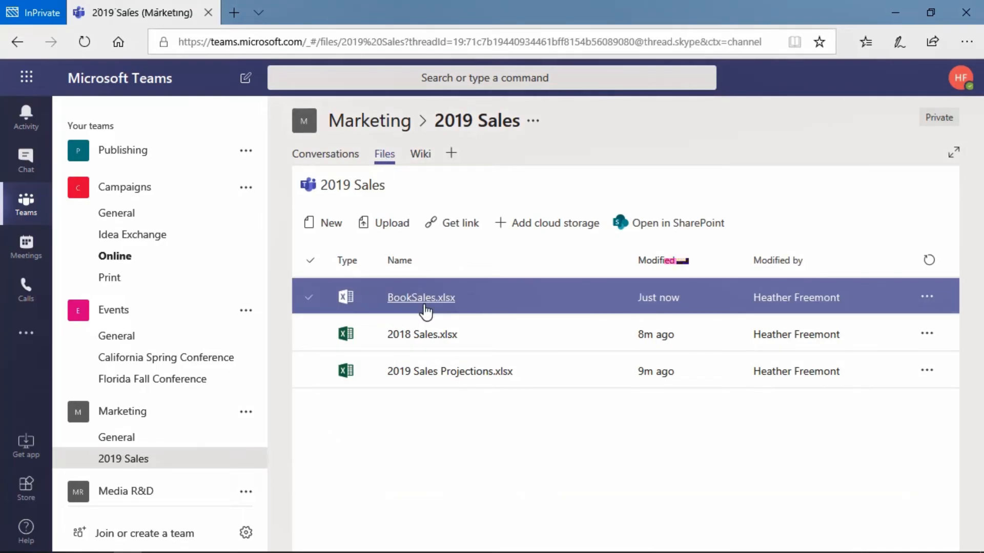
mouse_move(420, 297)
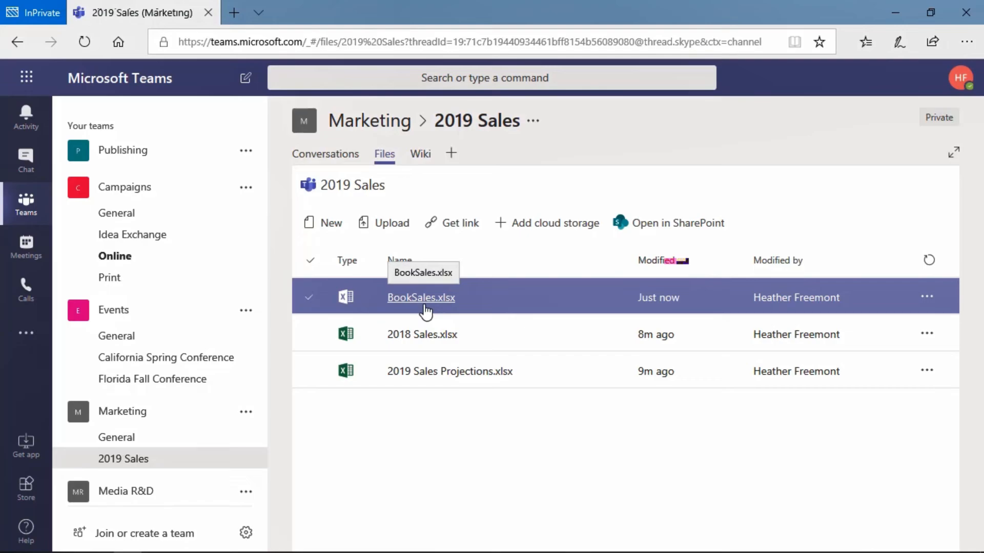